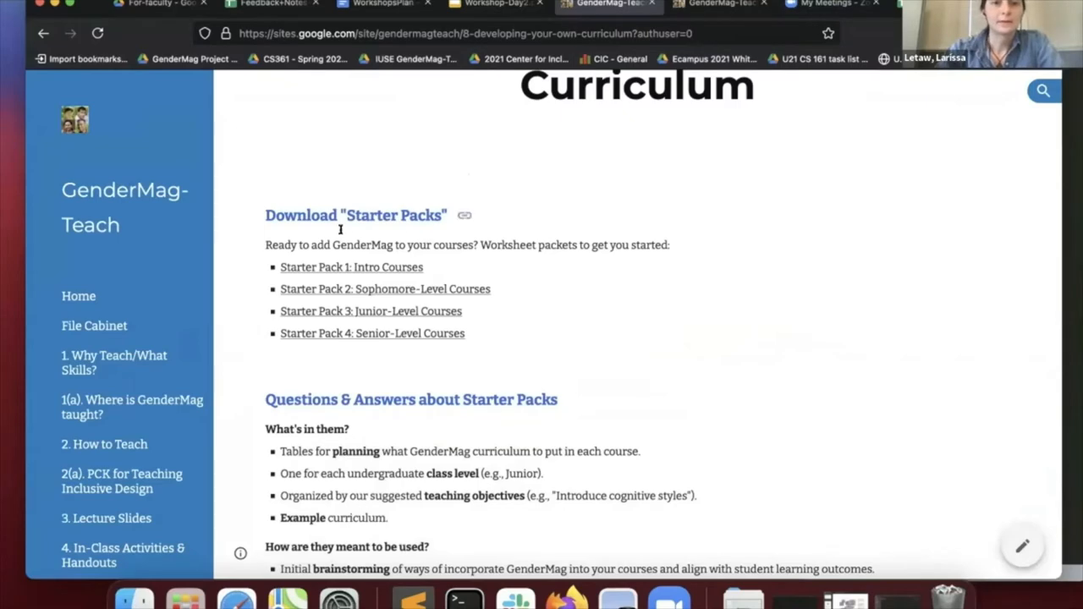
Step: Open the 'Starter Pack 1: Intro Courses' document from the Download Starter Packs list
click(351, 266)
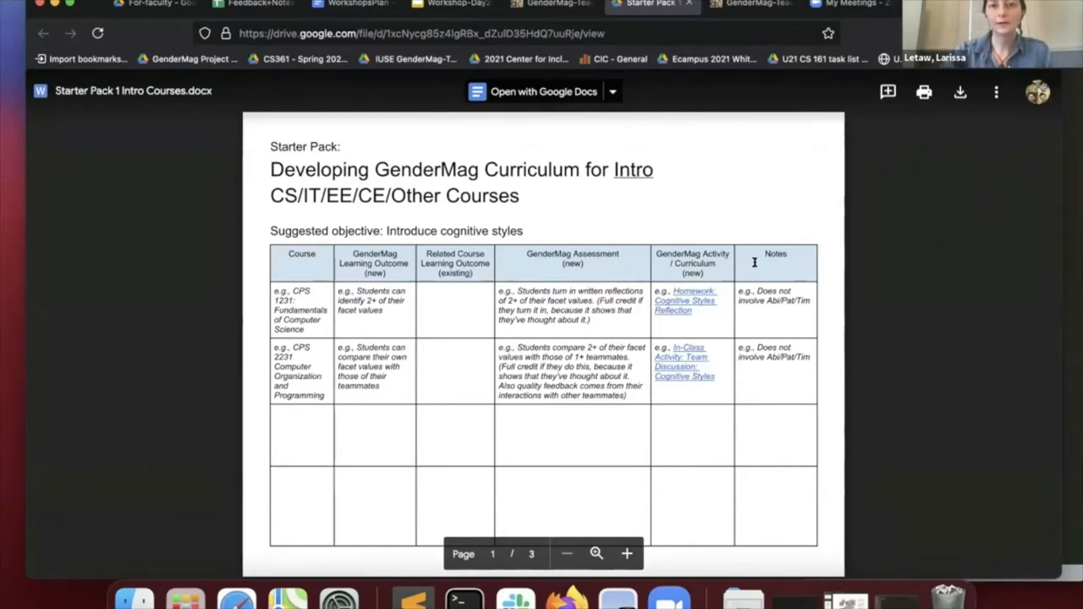
mouse_move(689, 434)
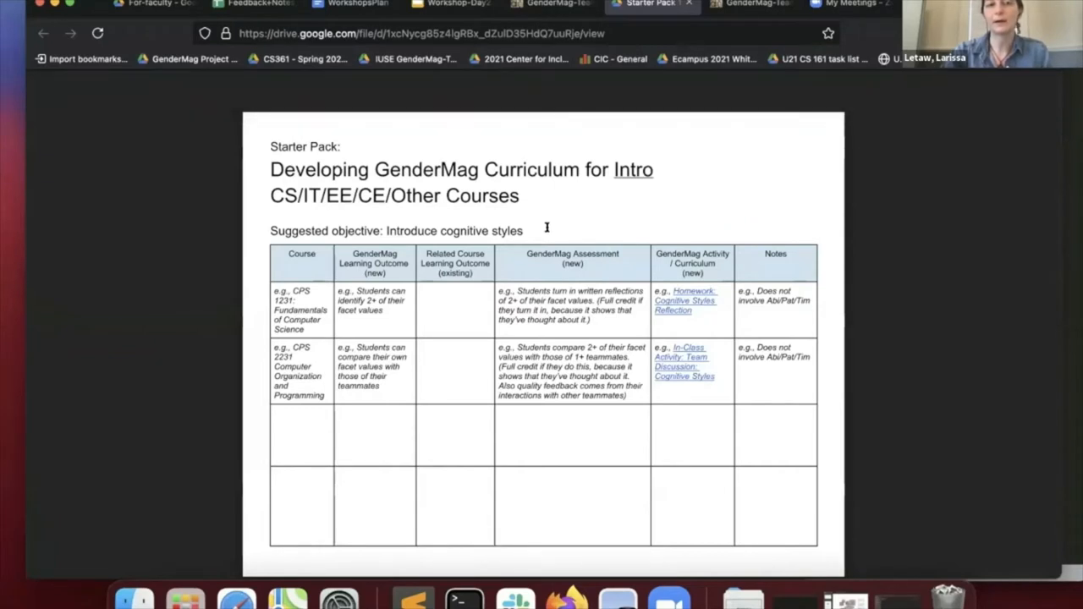
mouse_move(585, 368)
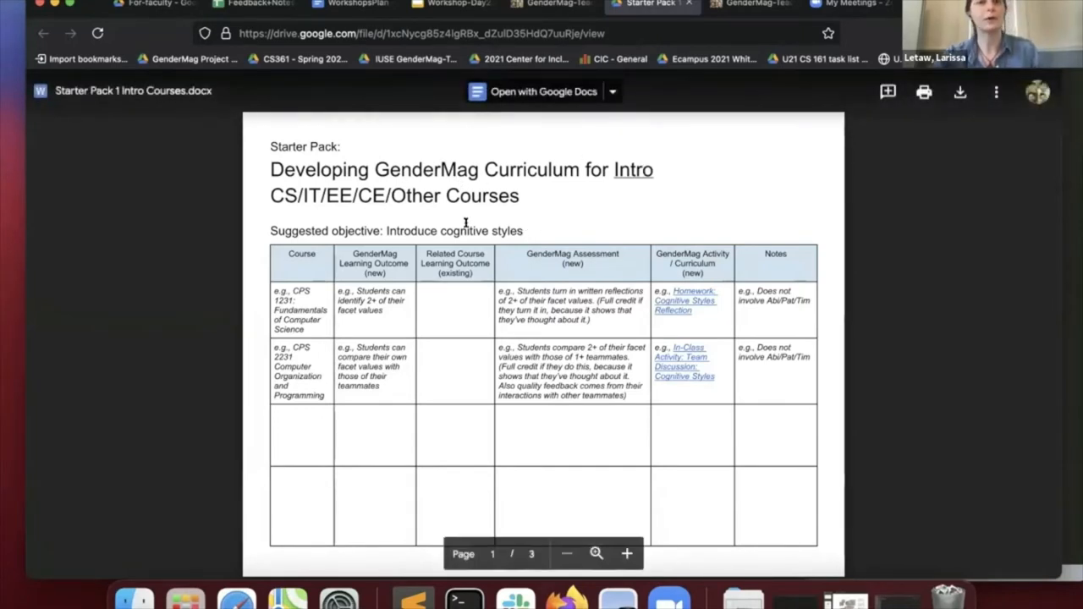
scroll(down, 3)
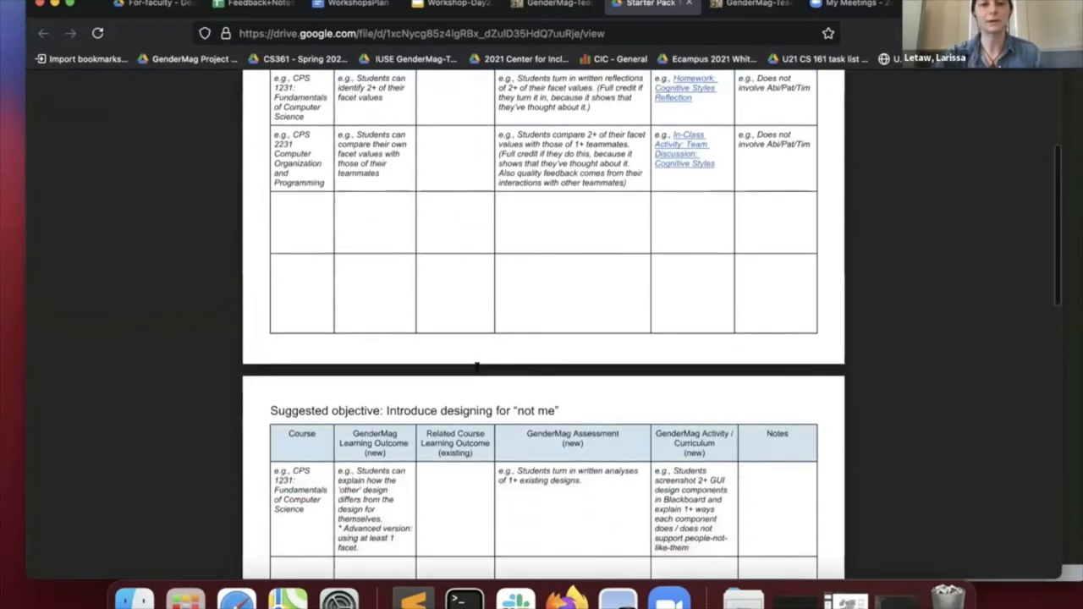
scroll(down, 3)
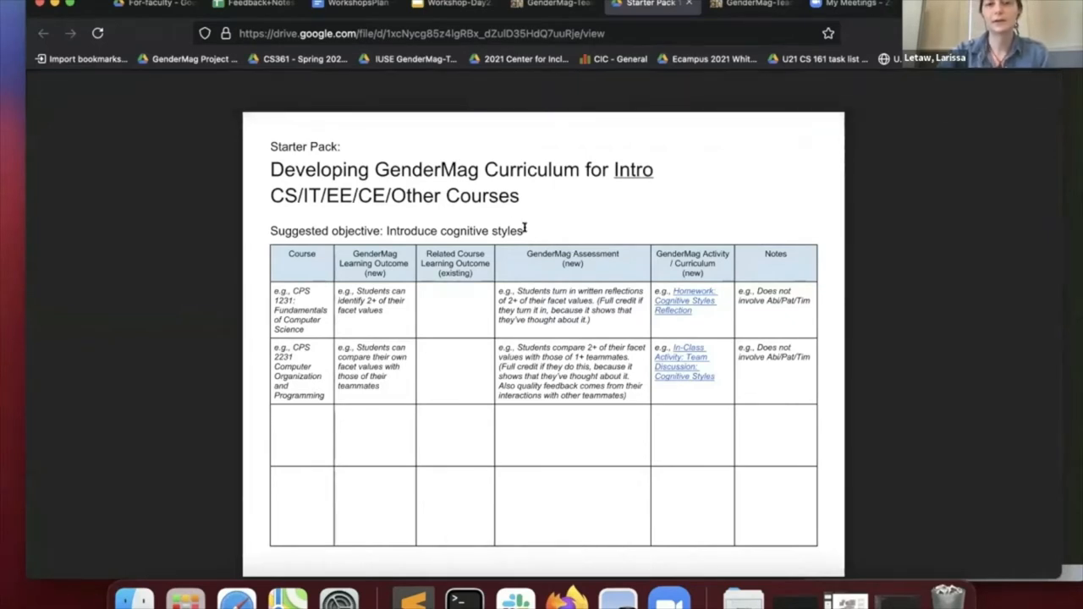
mouse_move(368, 248)
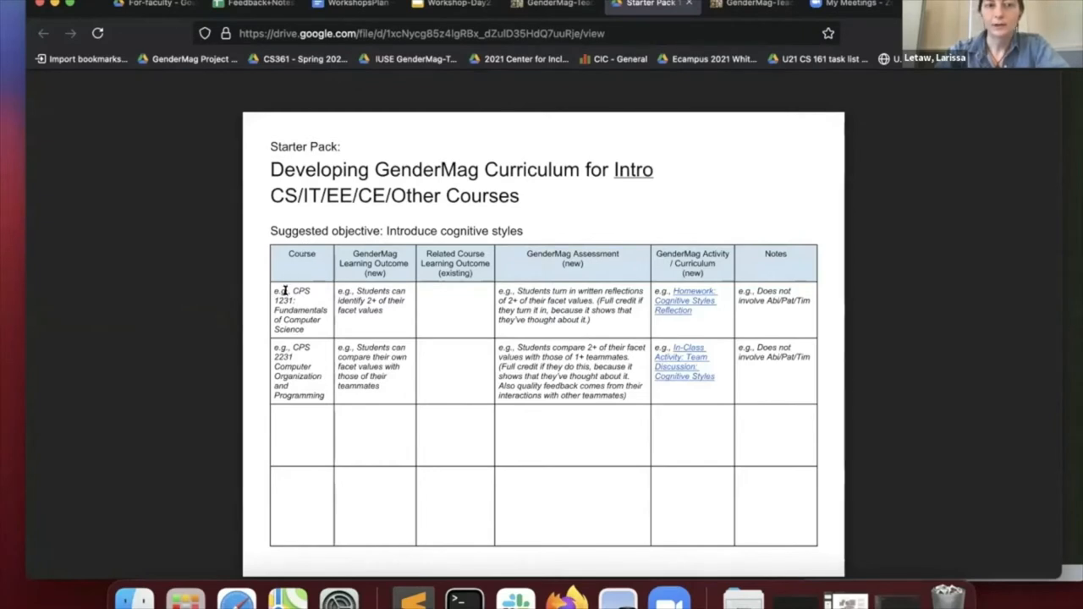
mouse_move(423, 249)
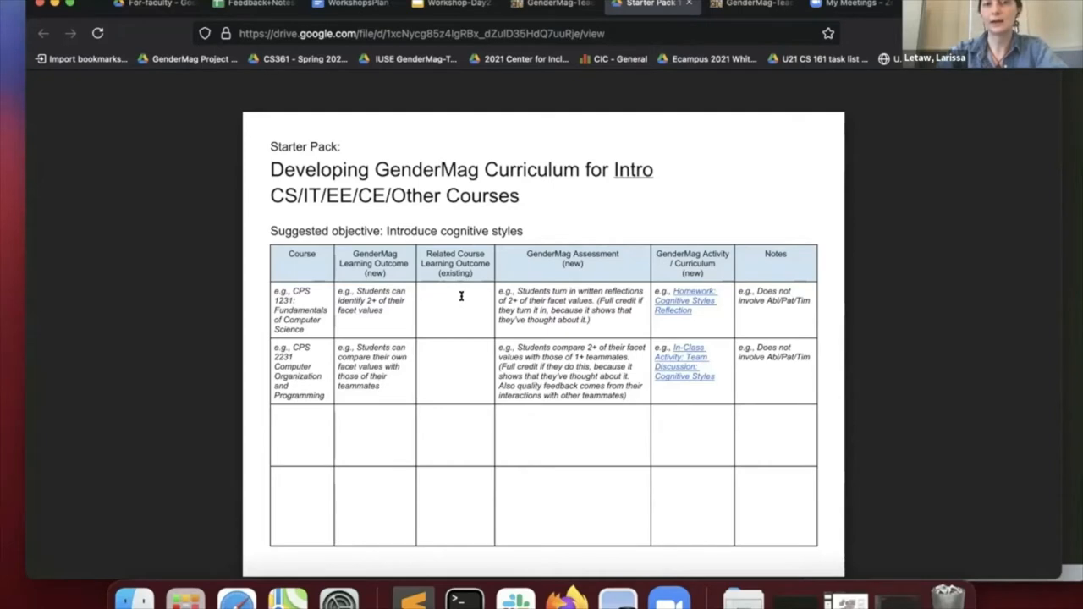
mouse_move(459, 314)
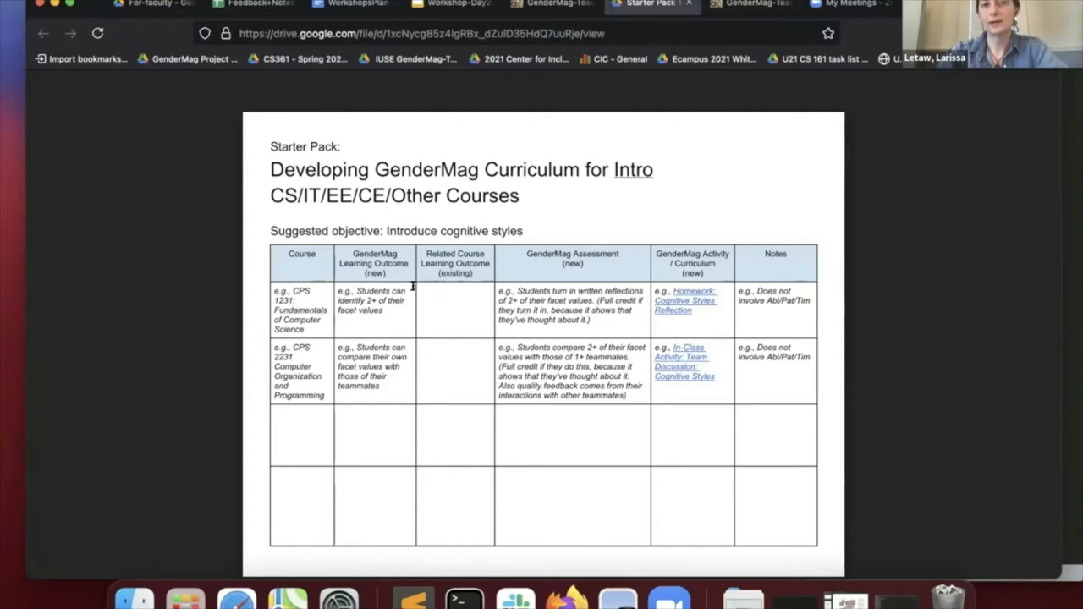
mouse_move(387, 267)
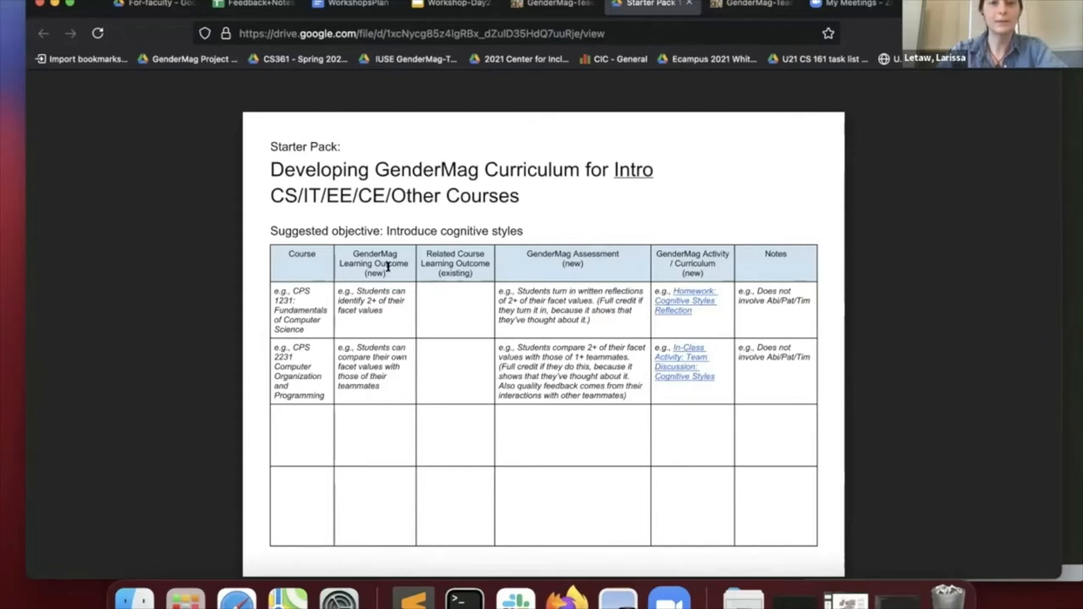
mouse_move(370, 265)
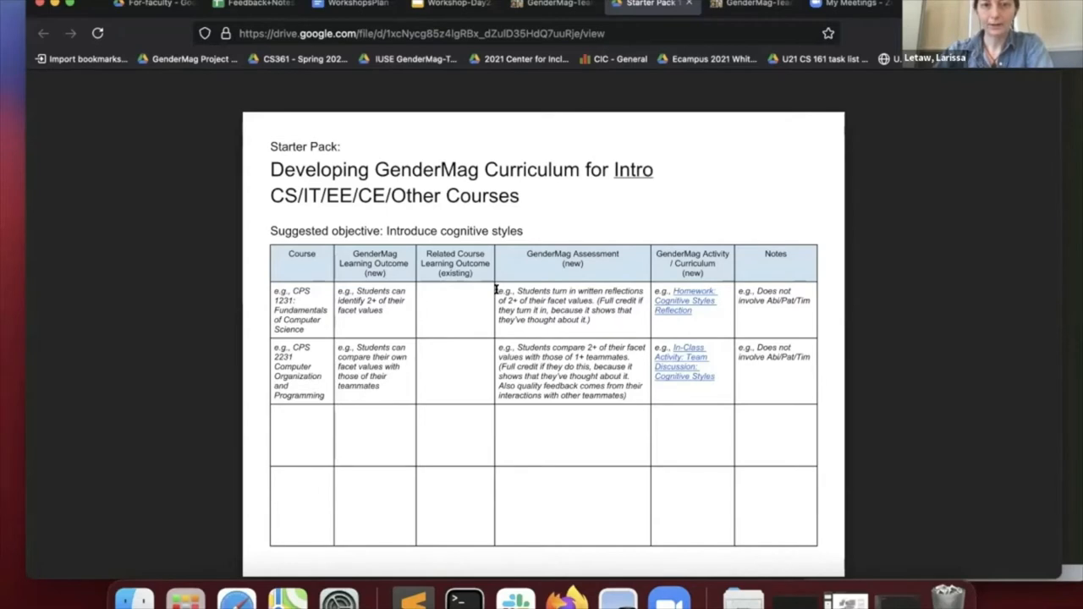
mouse_move(615, 200)
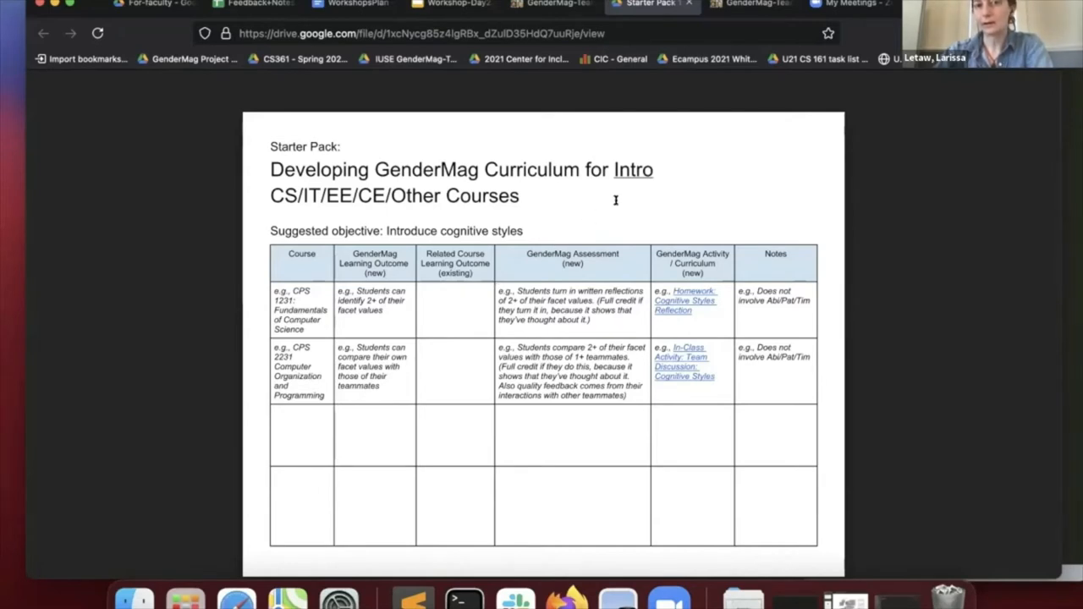
mouse_move(597, 324)
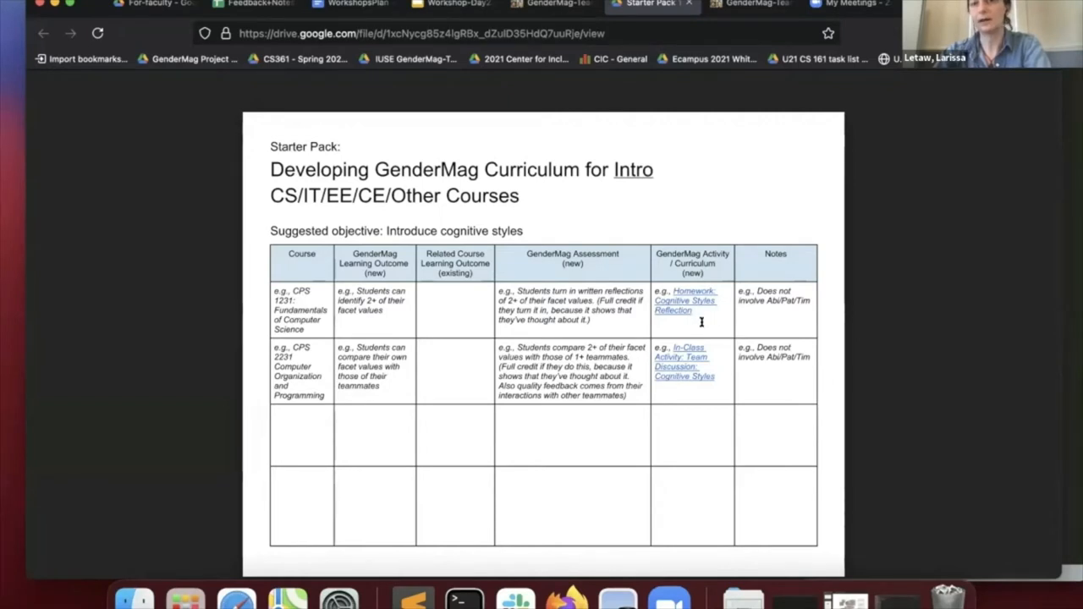
mouse_move(658, 258)
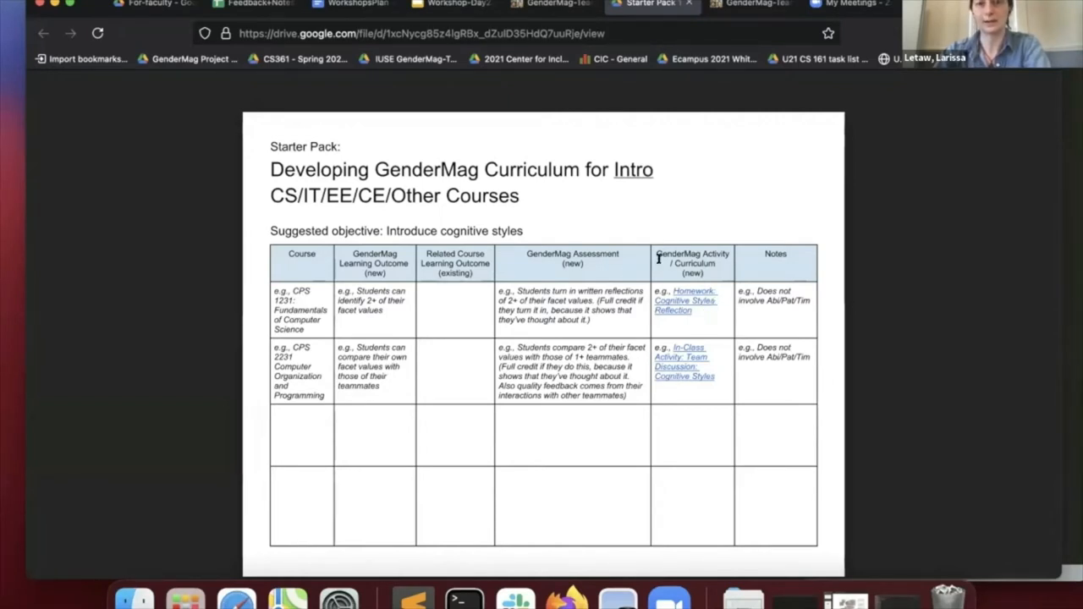
mouse_move(730, 273)
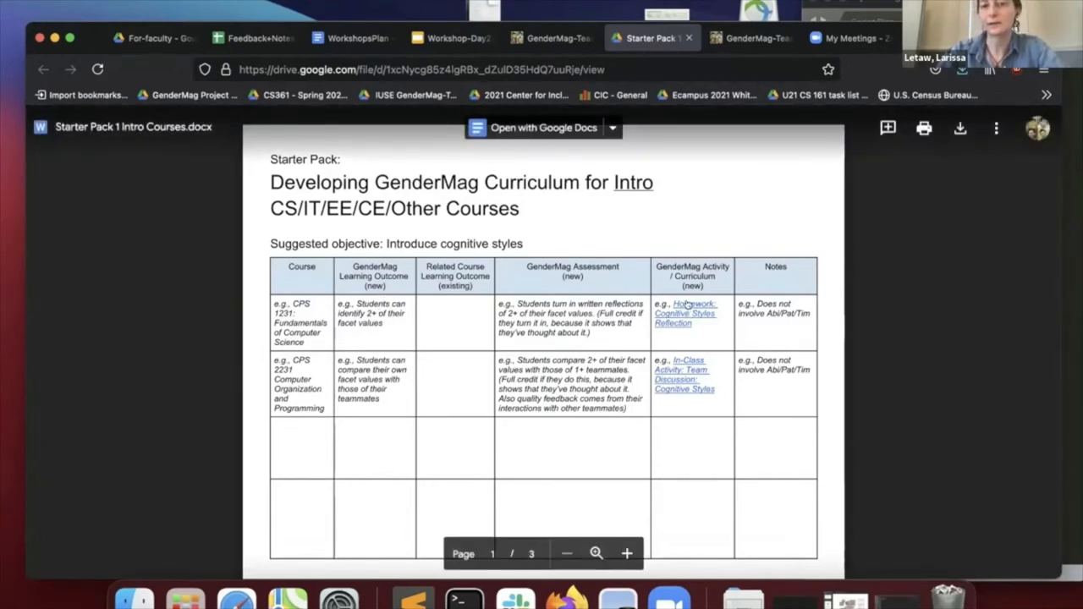
Step: Follow the Cognitive Styles Reflection homework example link through to the Homeworks page
click(686, 38)
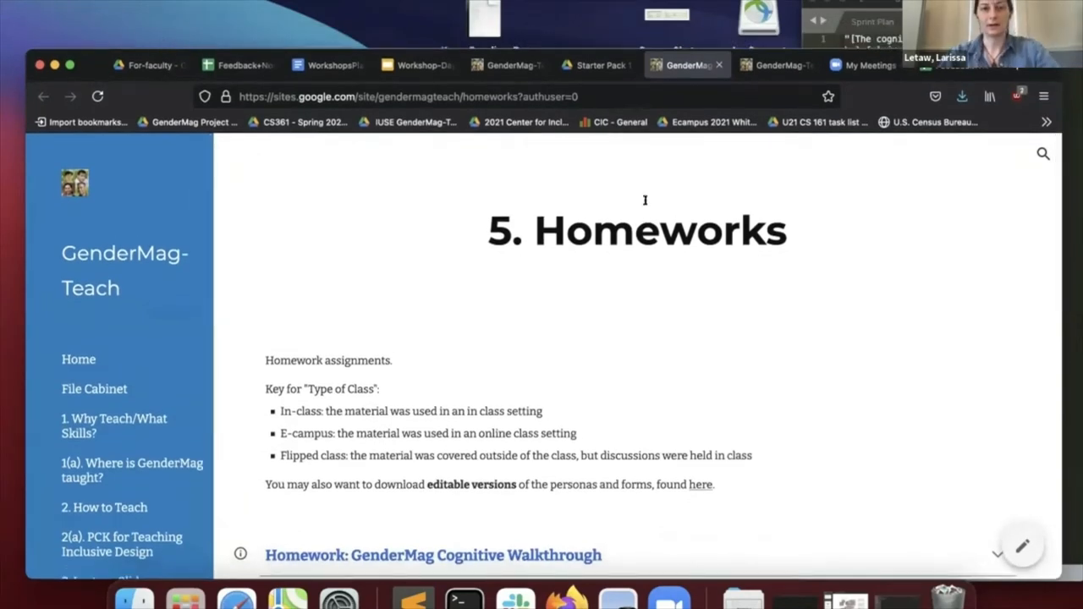
click(597, 65)
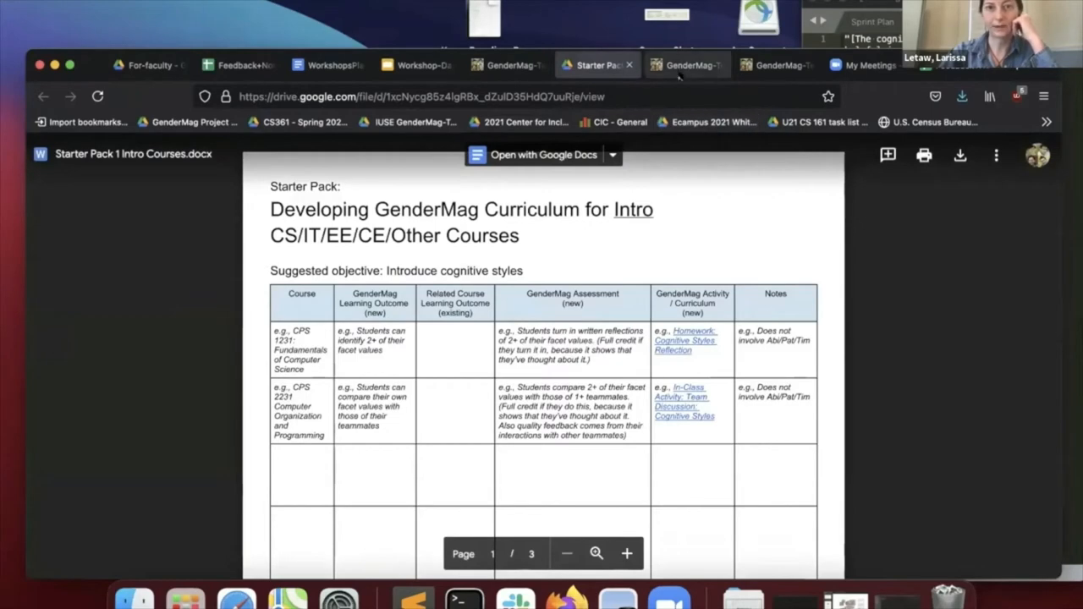
click(685, 64)
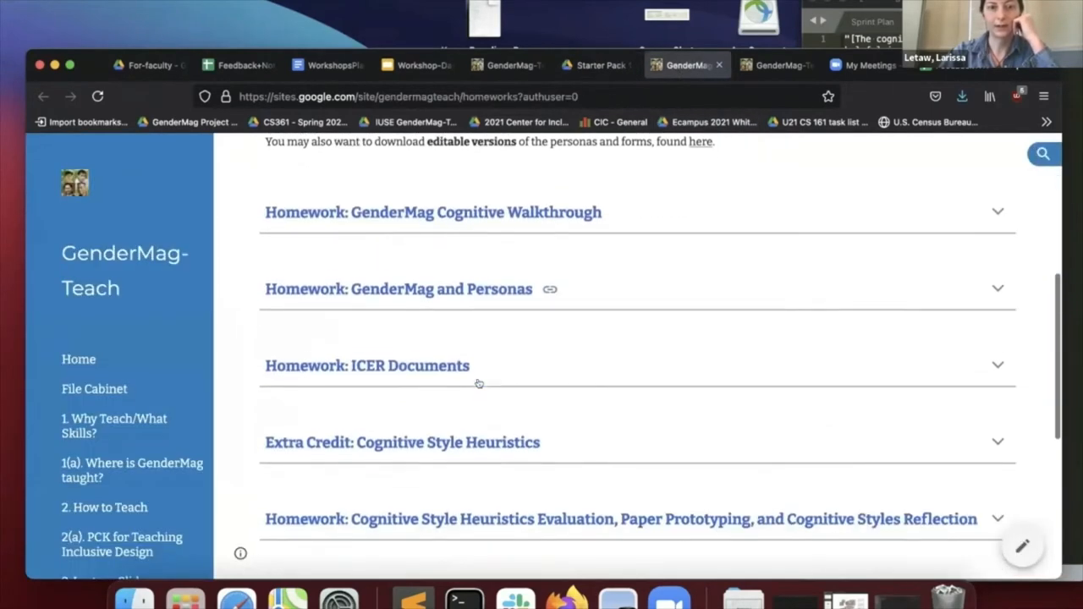
Step: Open the Cognitive Styles Reflection assignment document, then return to the Starter Pack 1 tab
scroll(down, 3)
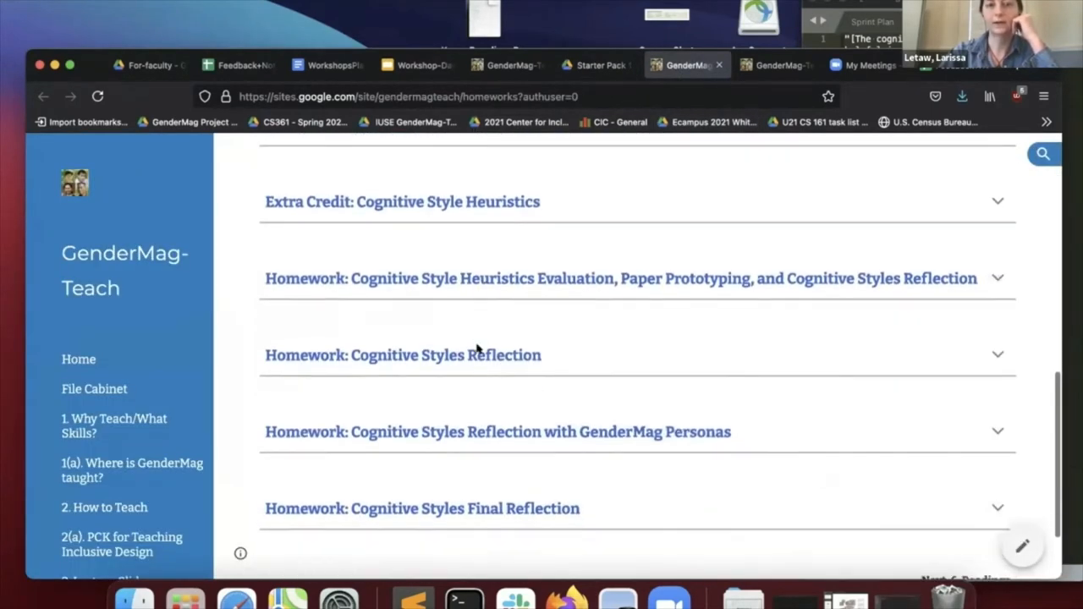
click(403, 355)
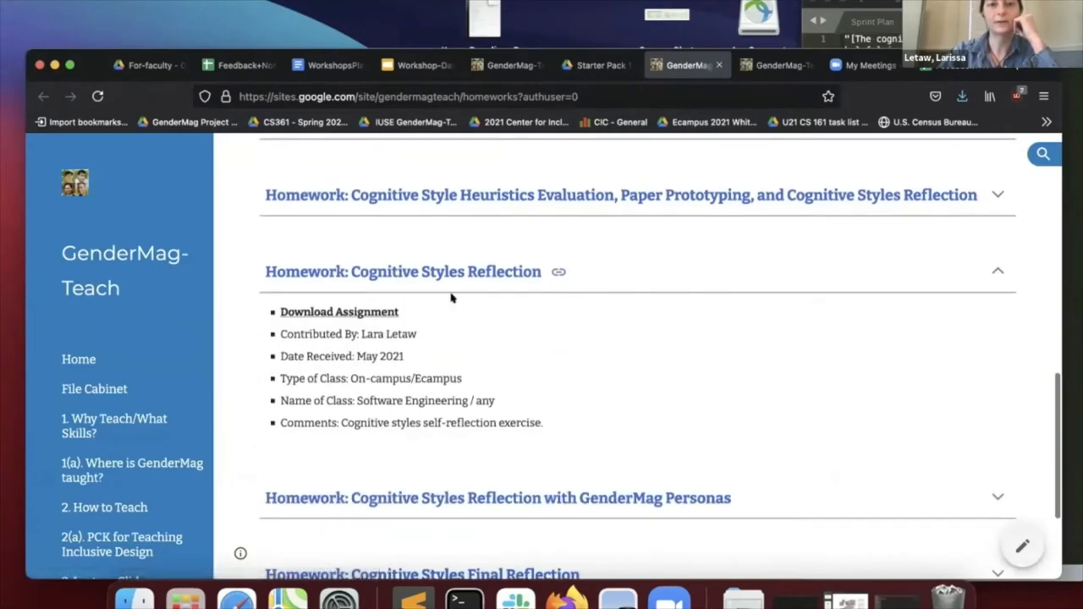
click(339, 311)
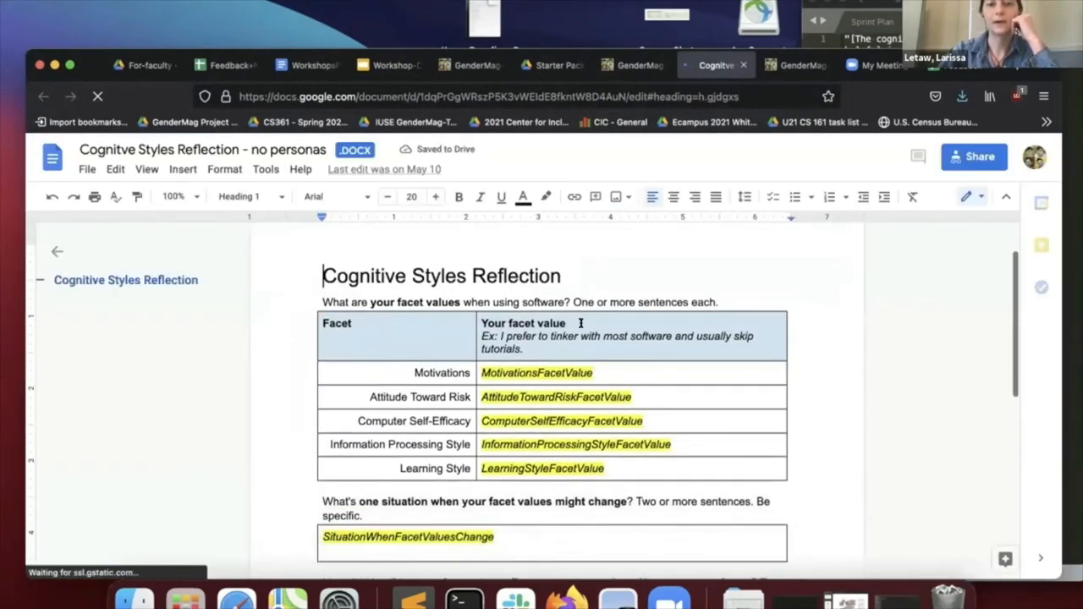
scroll(down, 3)
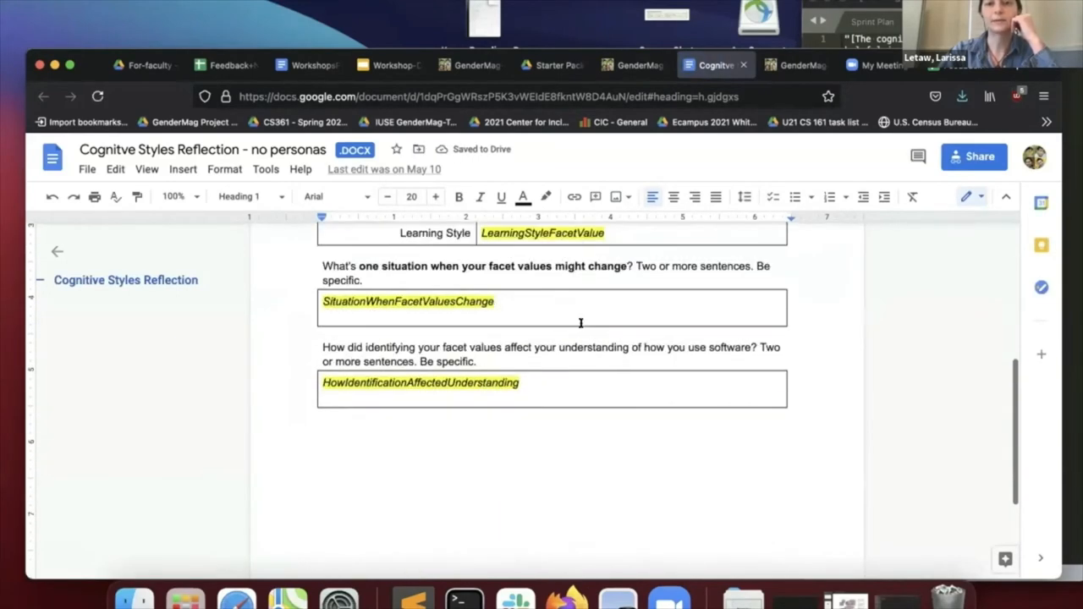
click(553, 65)
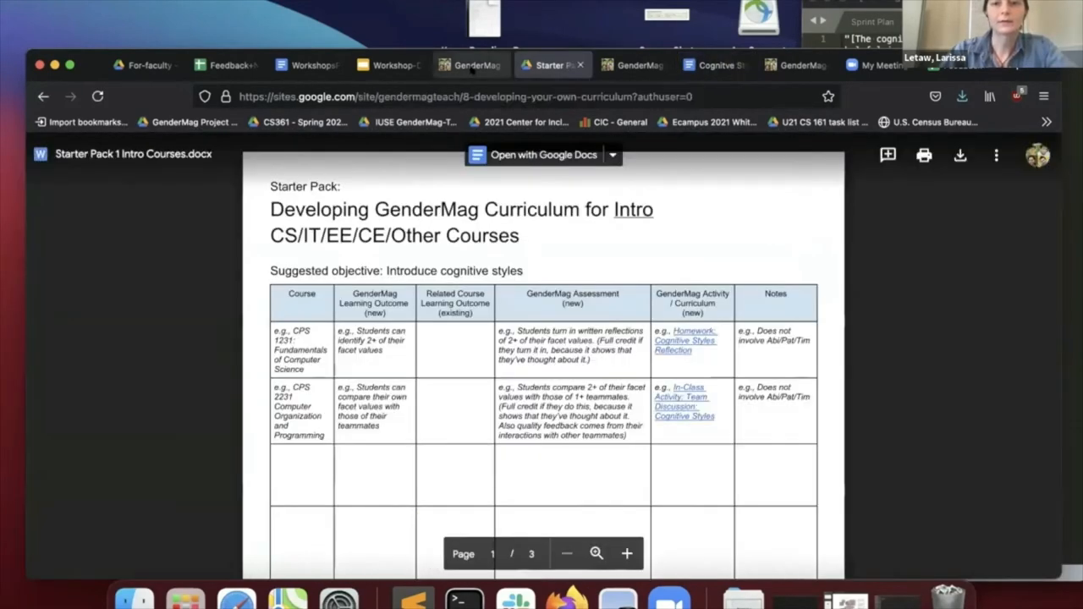
click(474, 66)
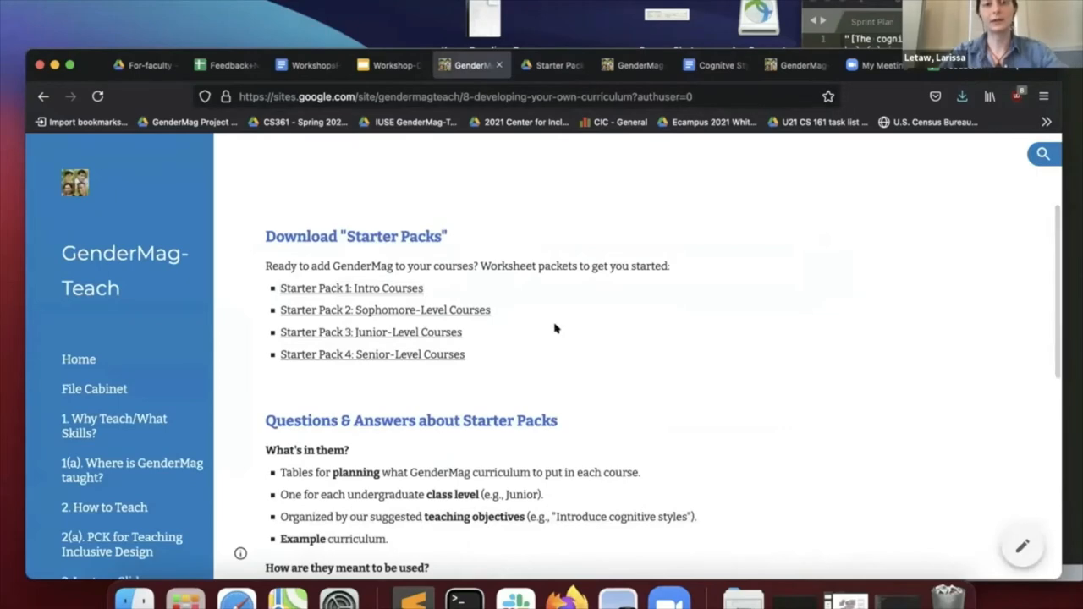
scroll(down, 3)
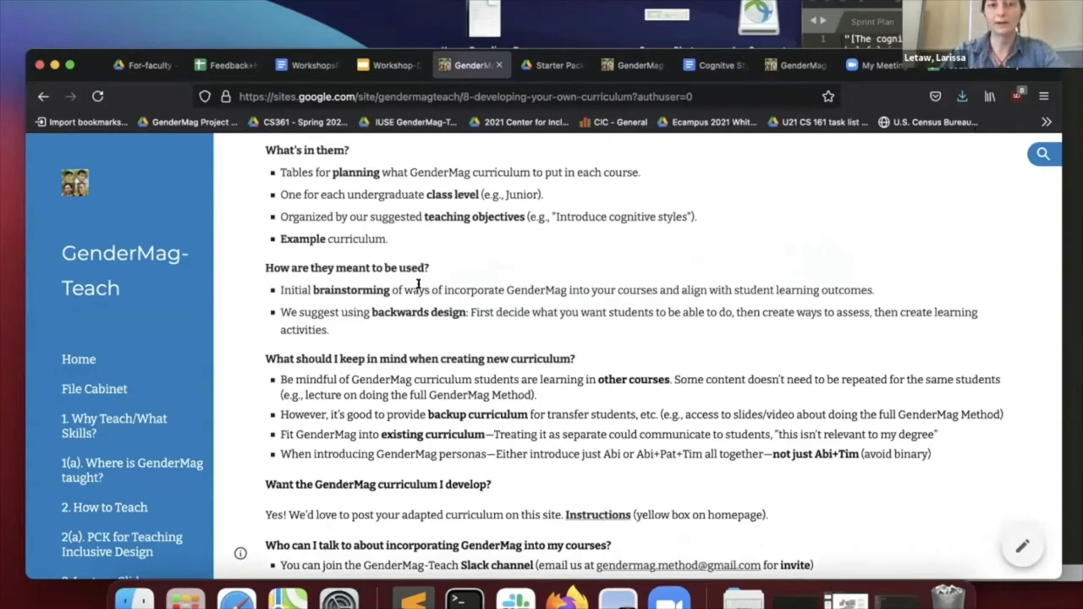
mouse_move(508, 272)
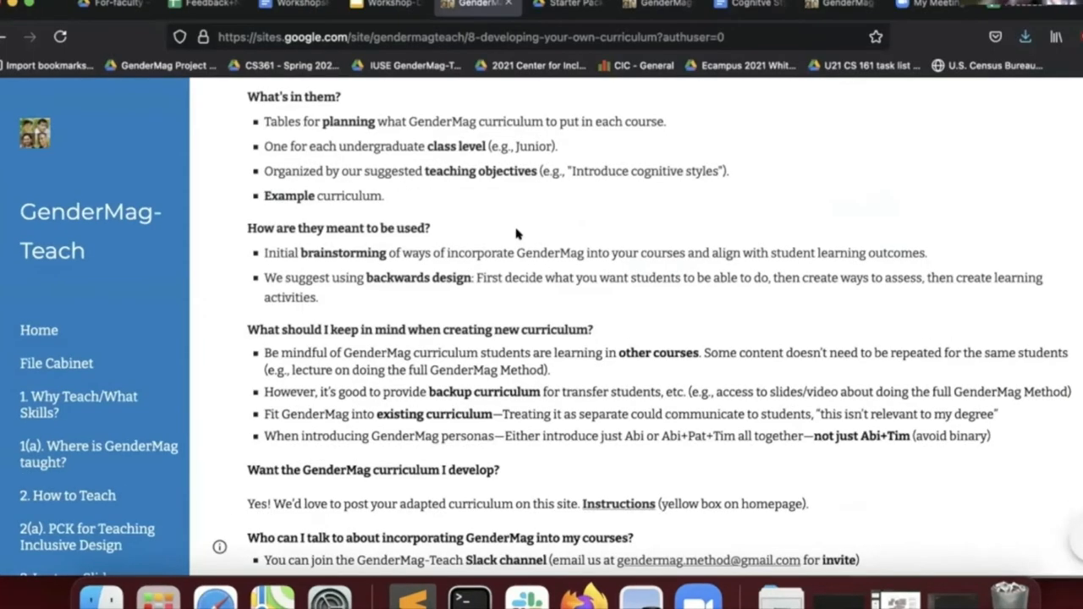
scroll(down, 3)
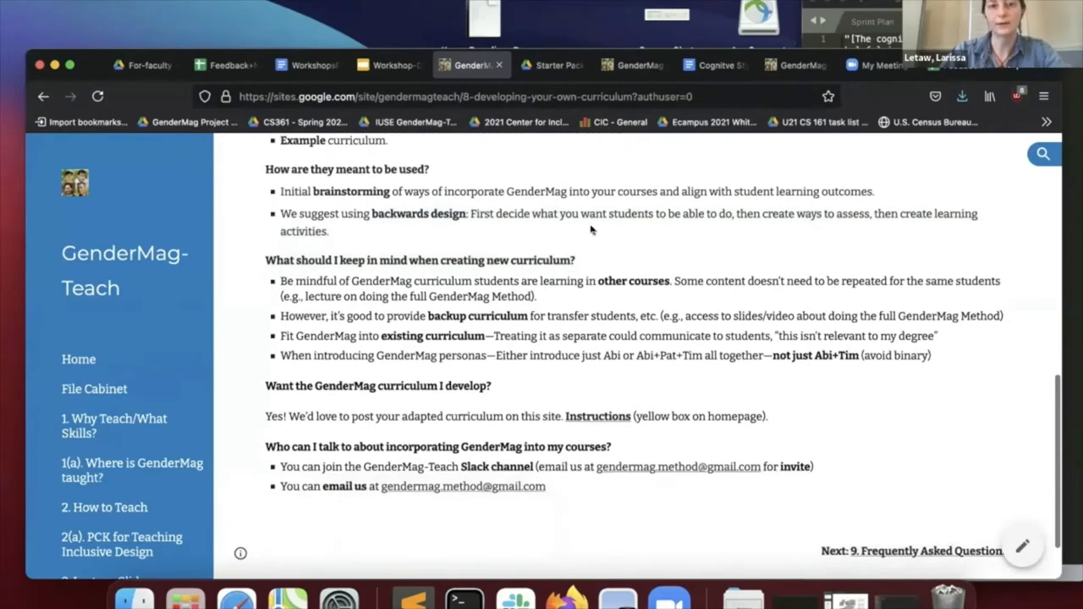
scroll(down, 3)
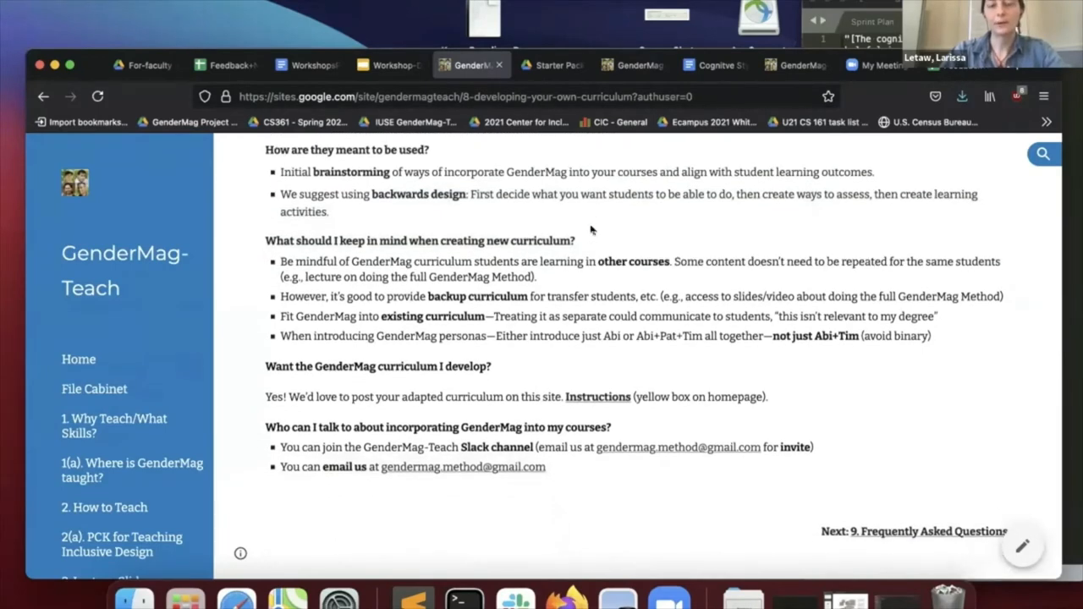
mouse_move(572, 253)
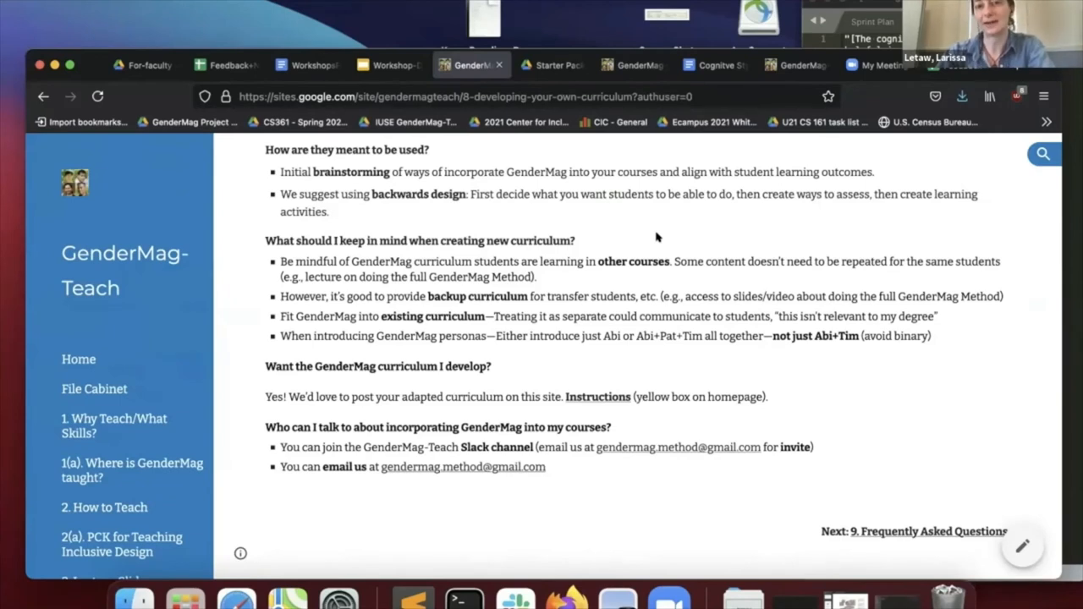
mouse_move(671, 243)
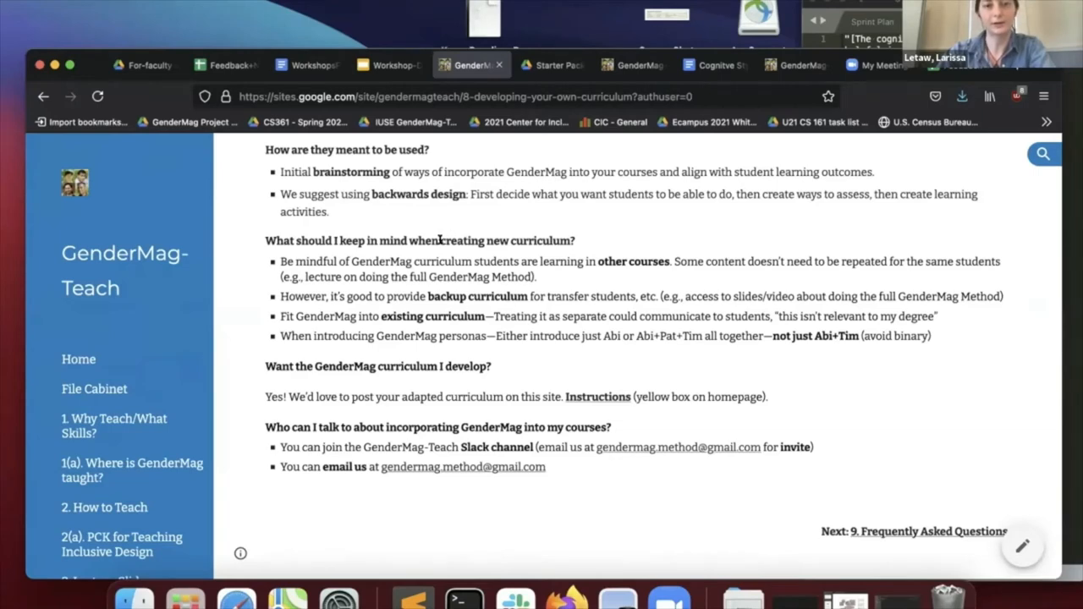
scroll(down, 3)
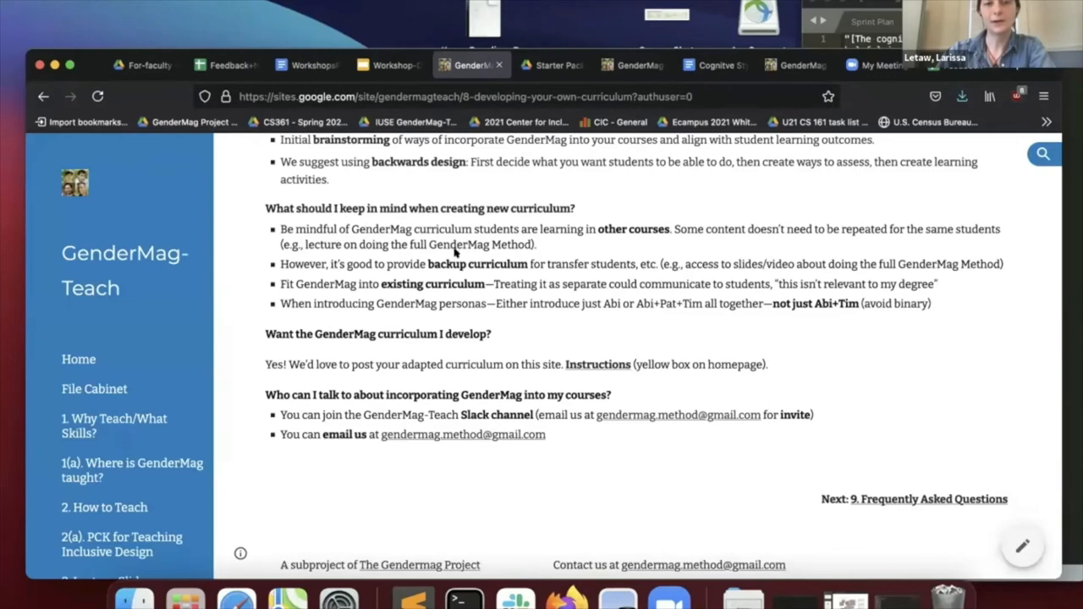
mouse_move(506, 229)
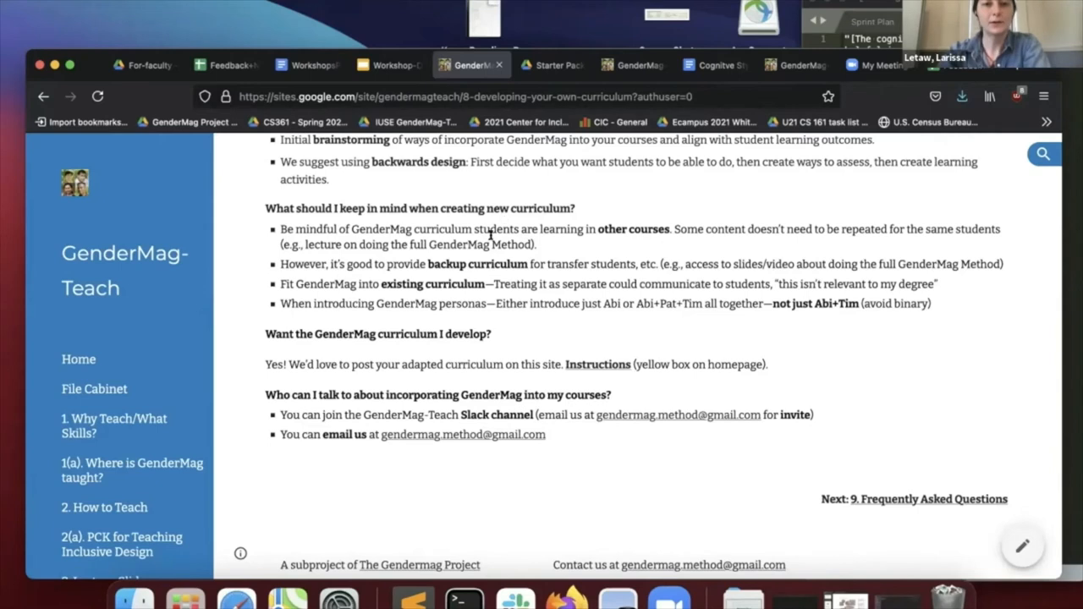
scroll(down, 3)
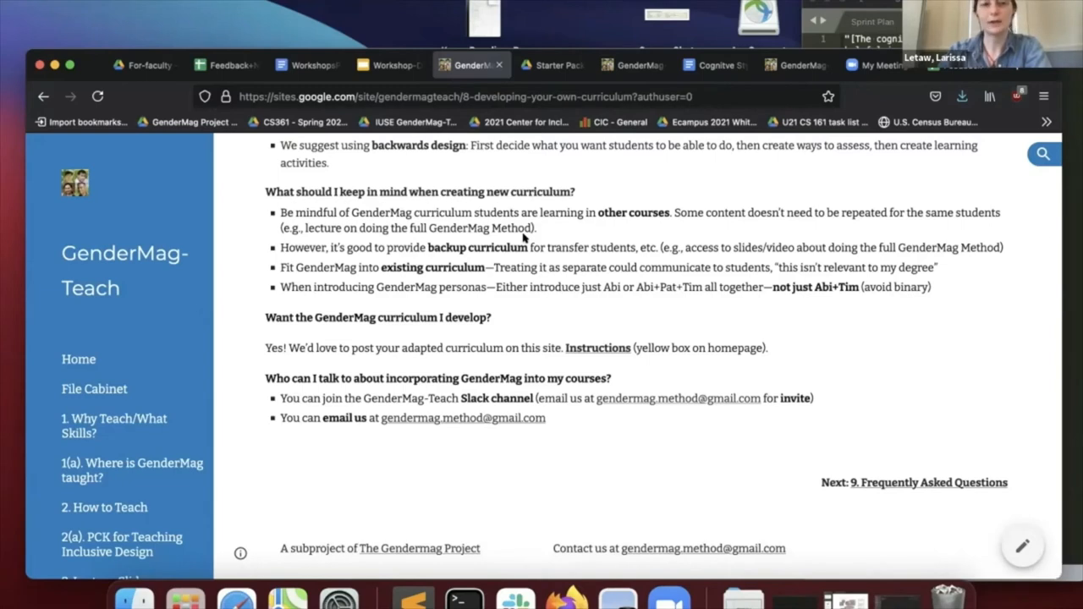
scroll(down, 3)
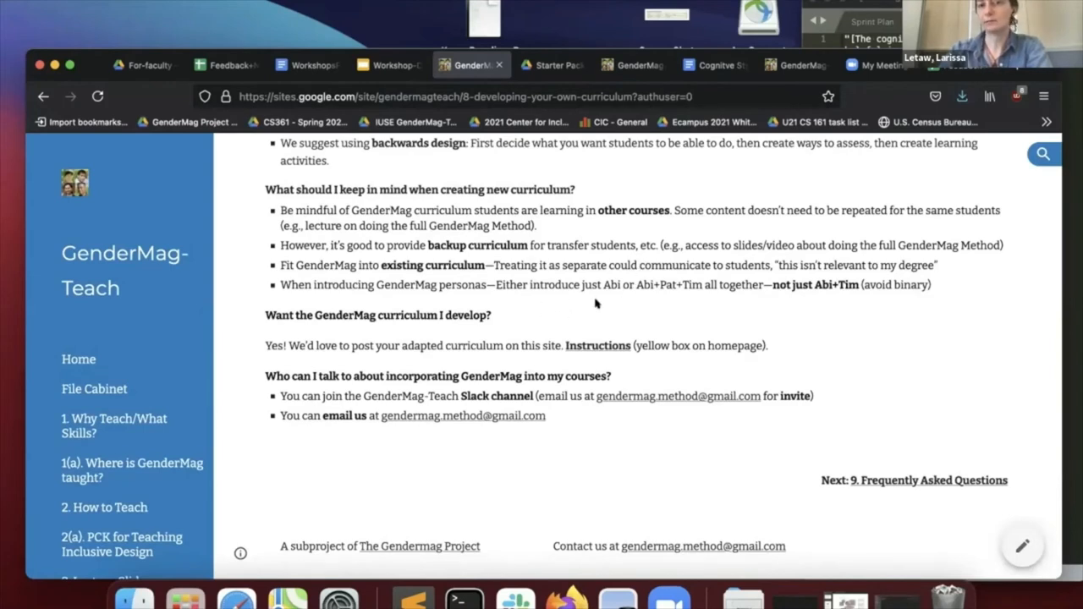
mouse_move(604, 285)
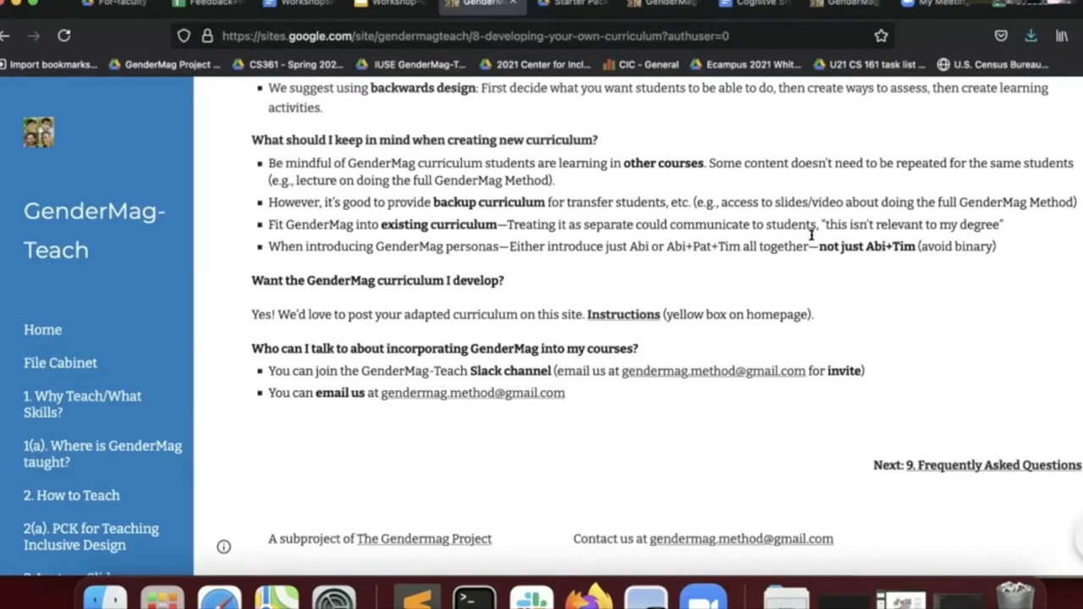
mouse_move(863, 246)
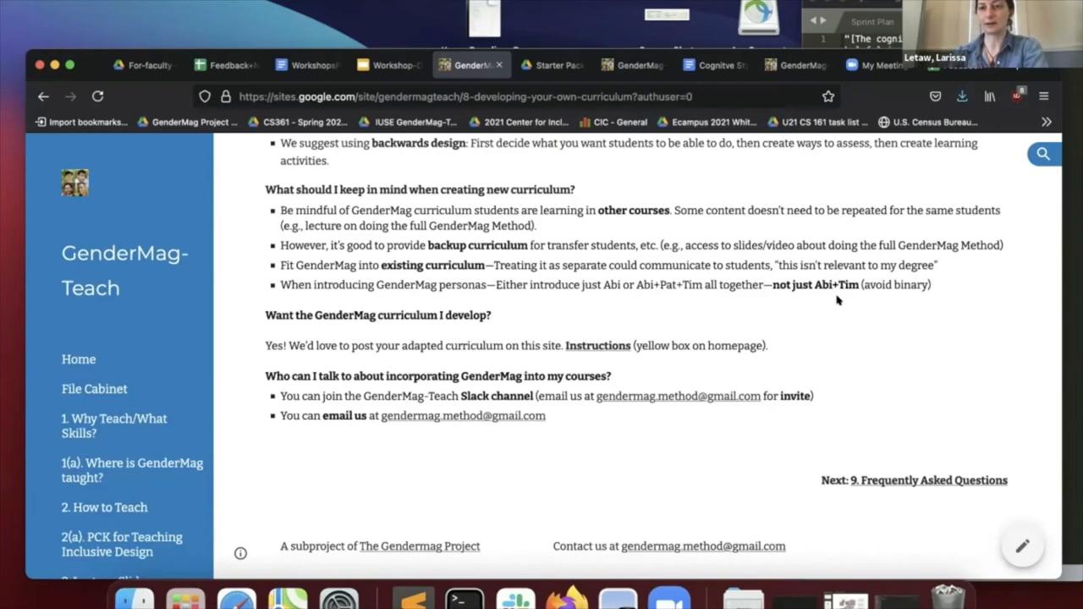
mouse_move(582, 301)
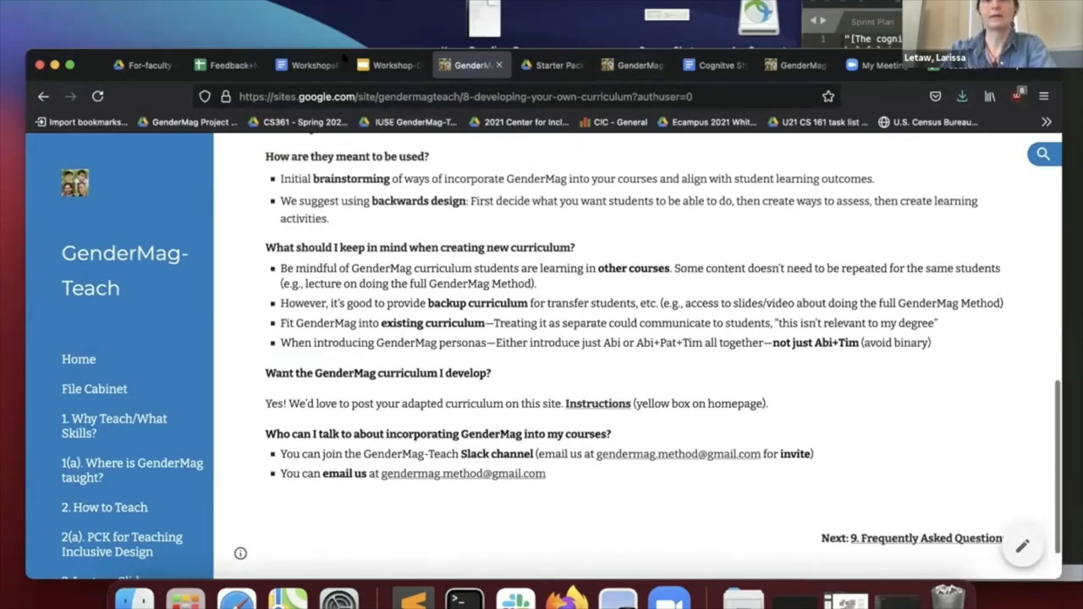
scroll(down, 3)
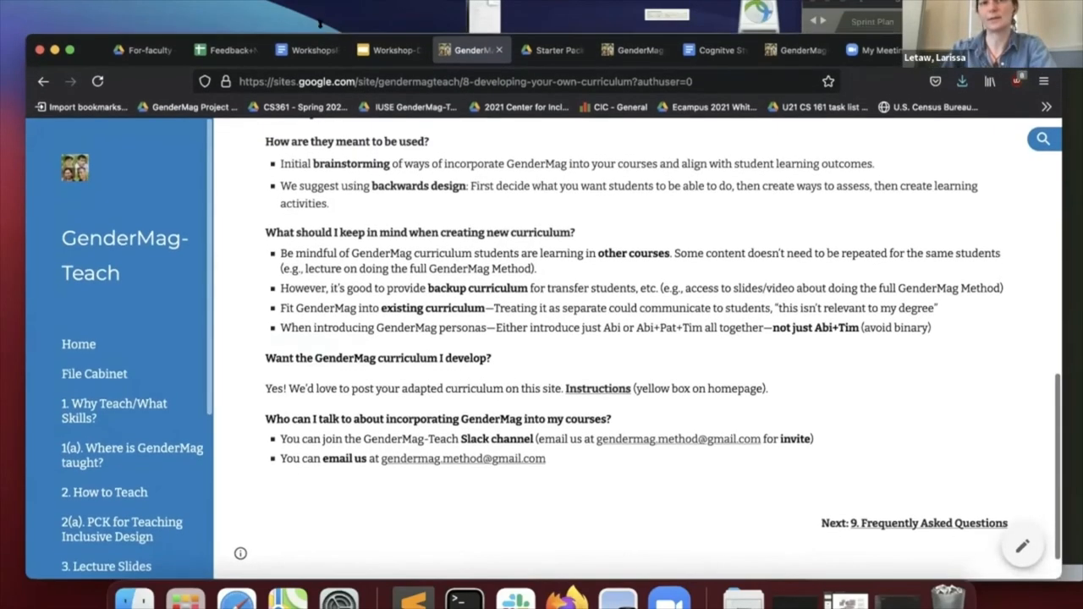
scroll(down, 3)
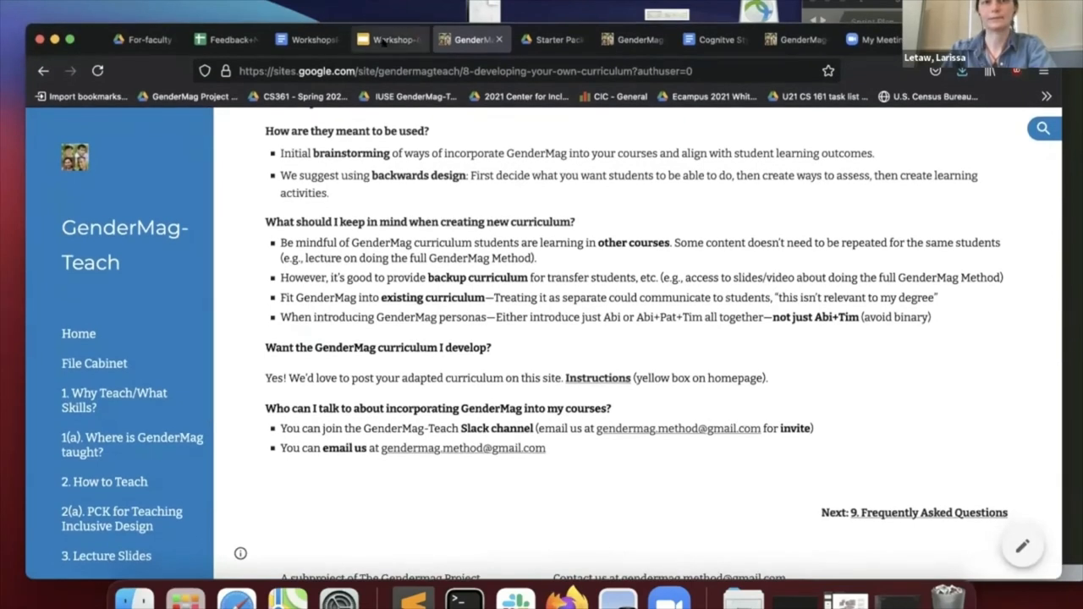
mouse_move(389, 39)
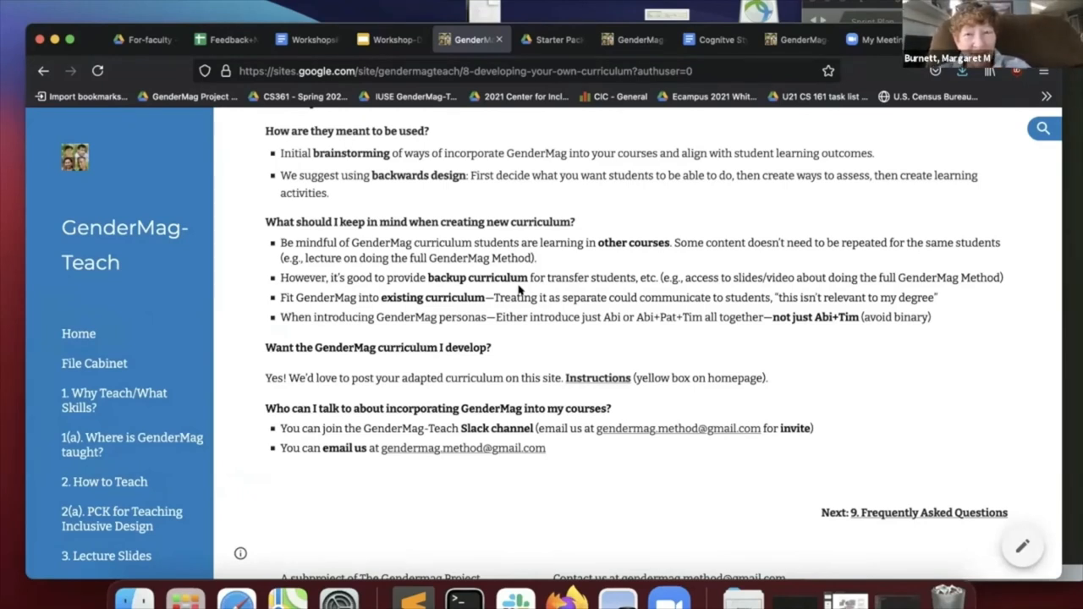
mouse_move(970, 148)
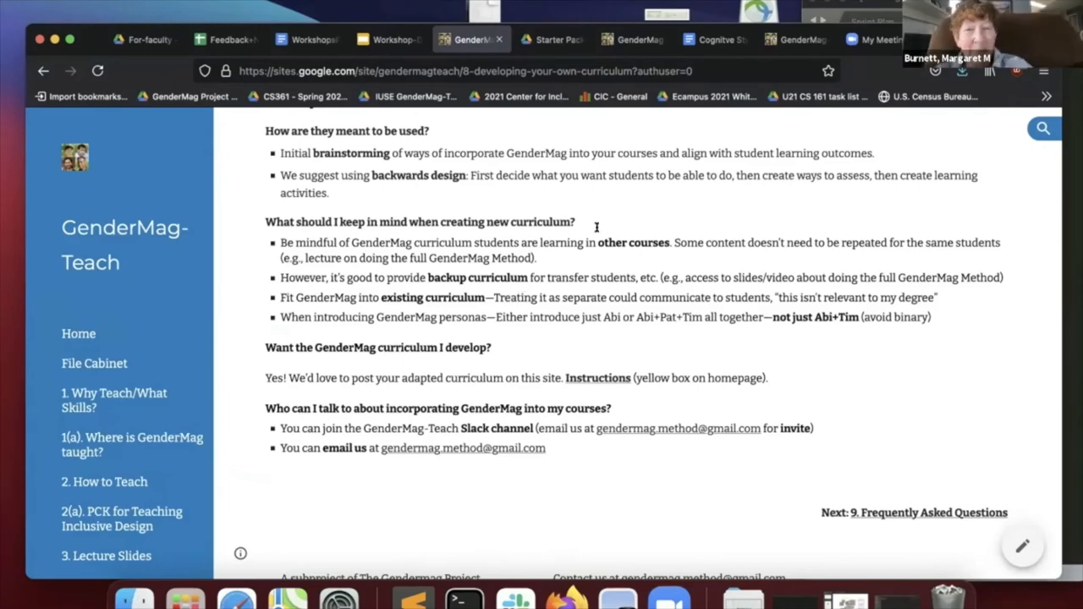
mouse_move(524, 290)
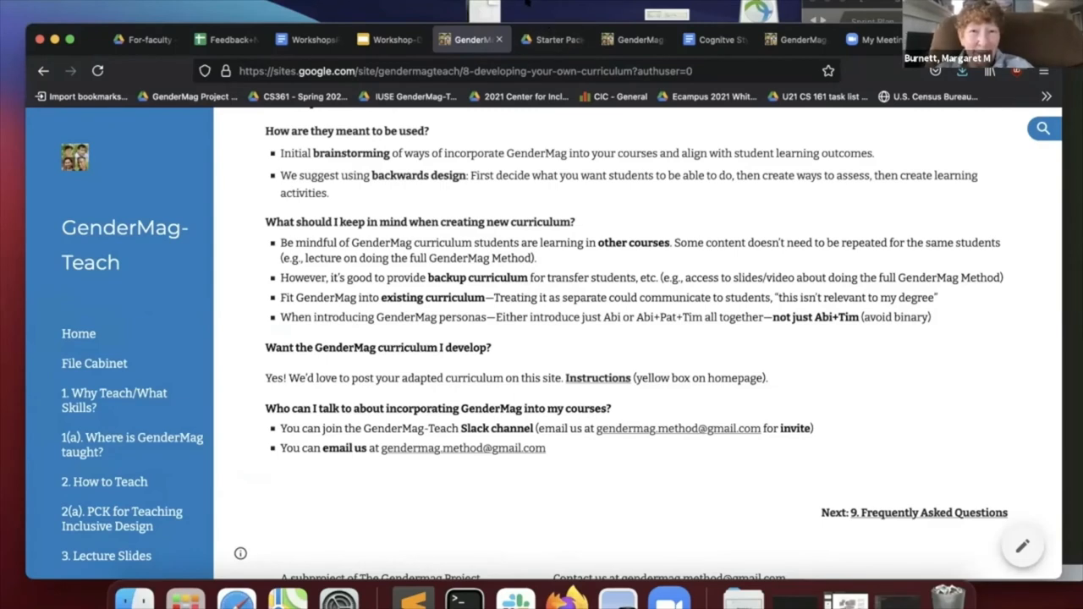
mouse_move(595, 206)
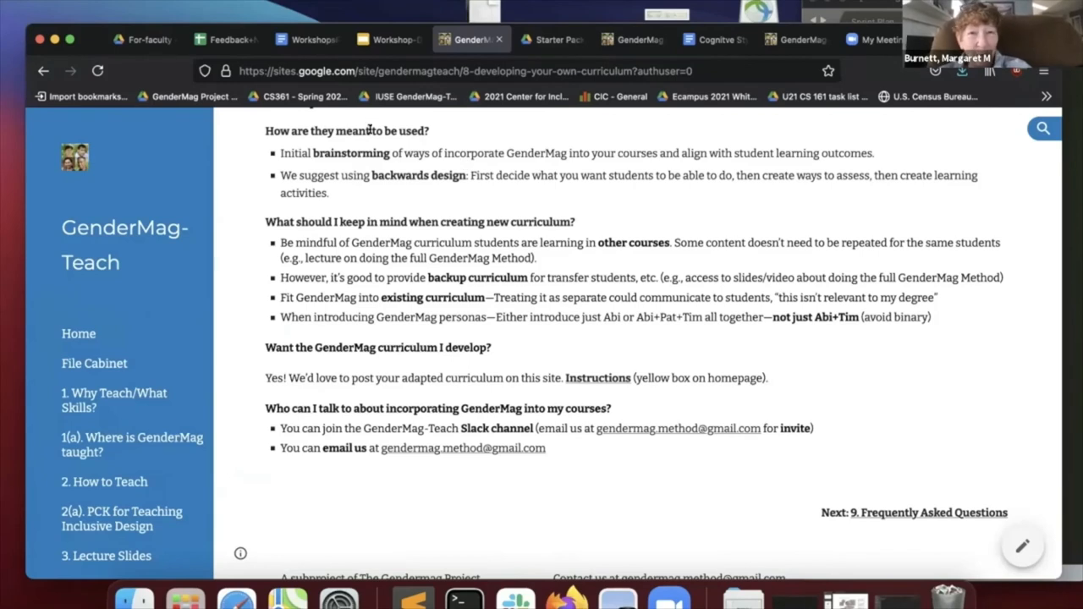
mouse_move(392, 191)
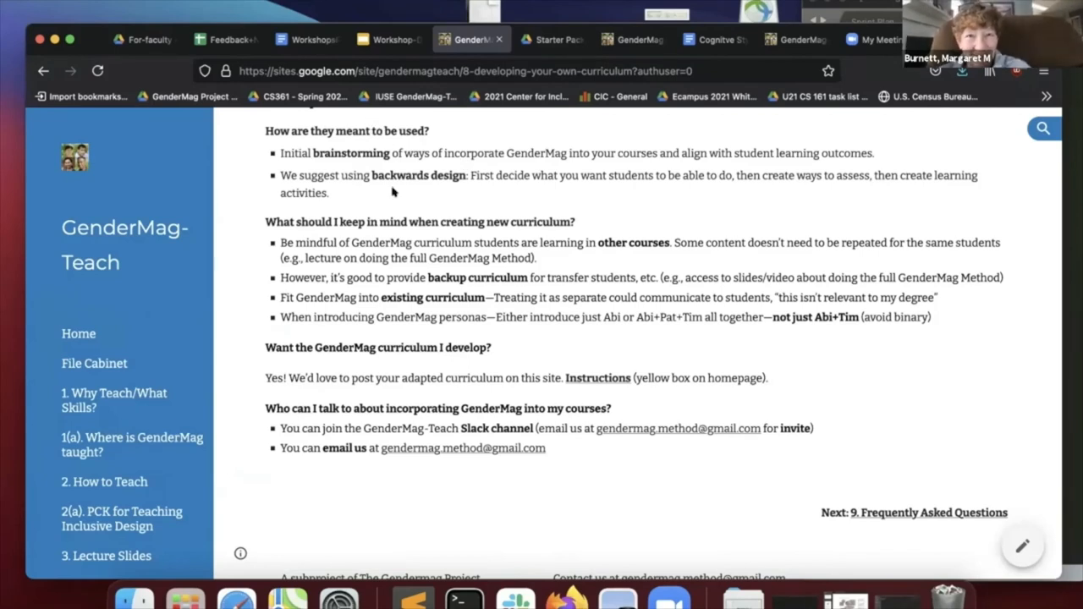
mouse_move(584, 236)
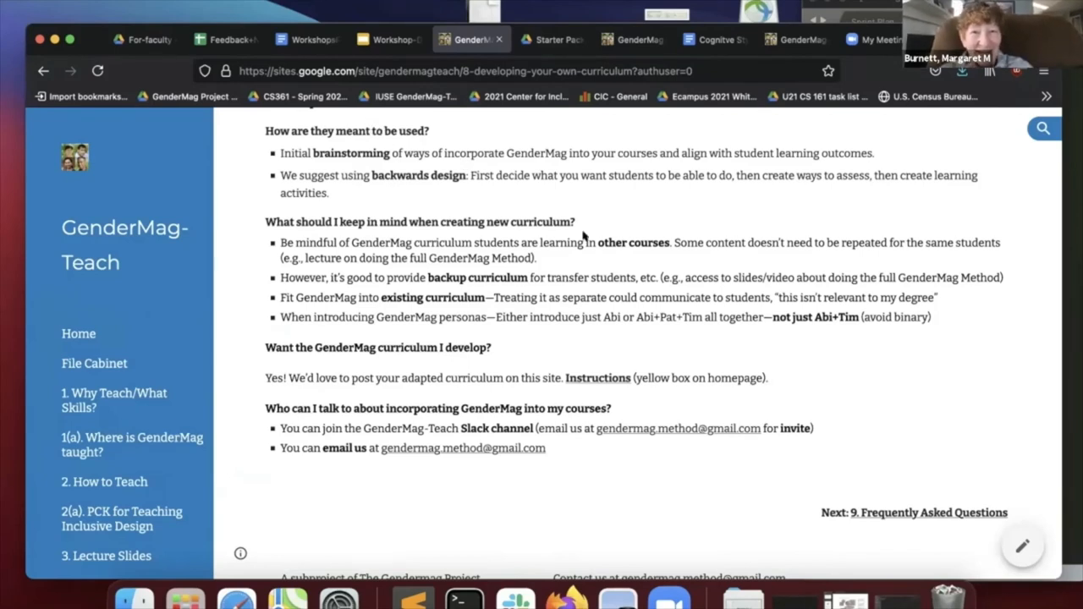
mouse_move(523, 288)
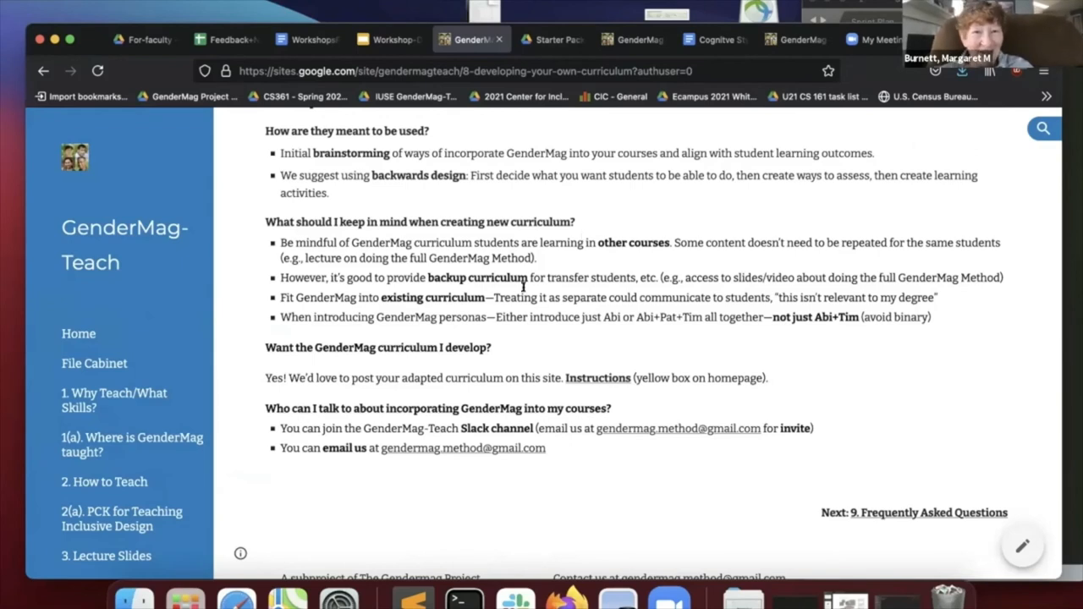
mouse_move(520, 295)
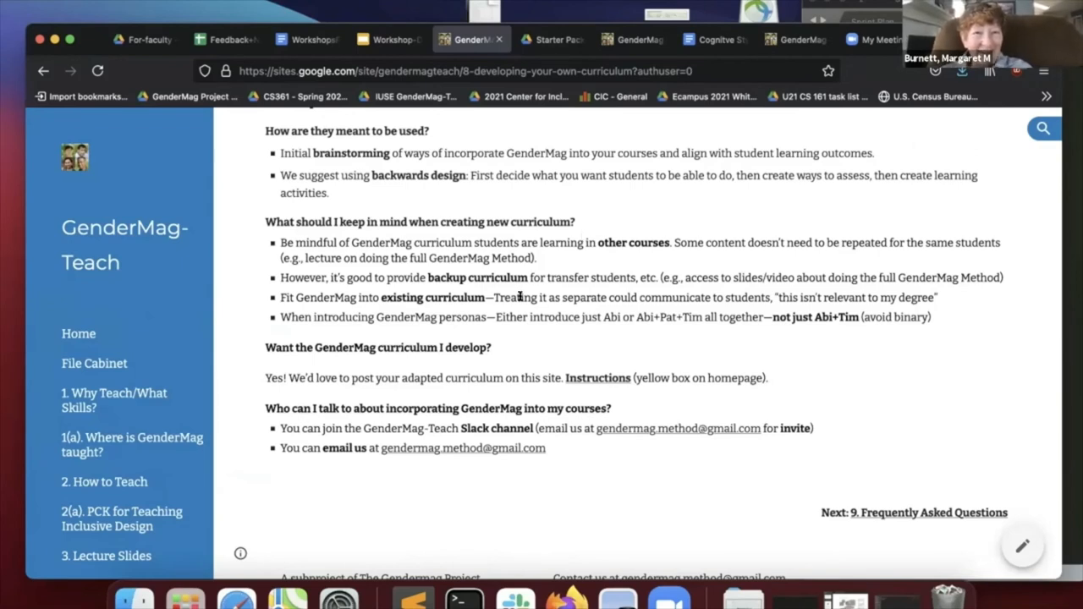